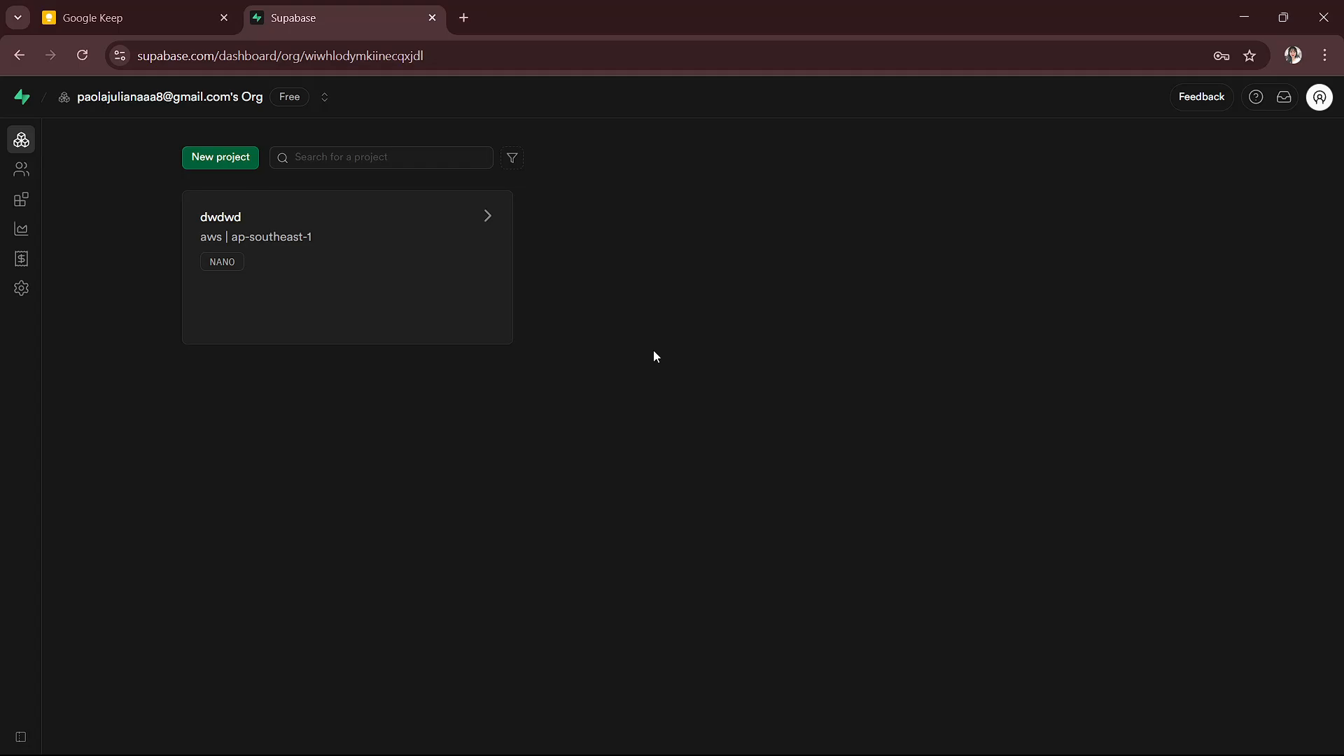
mouse_move(493, 257)
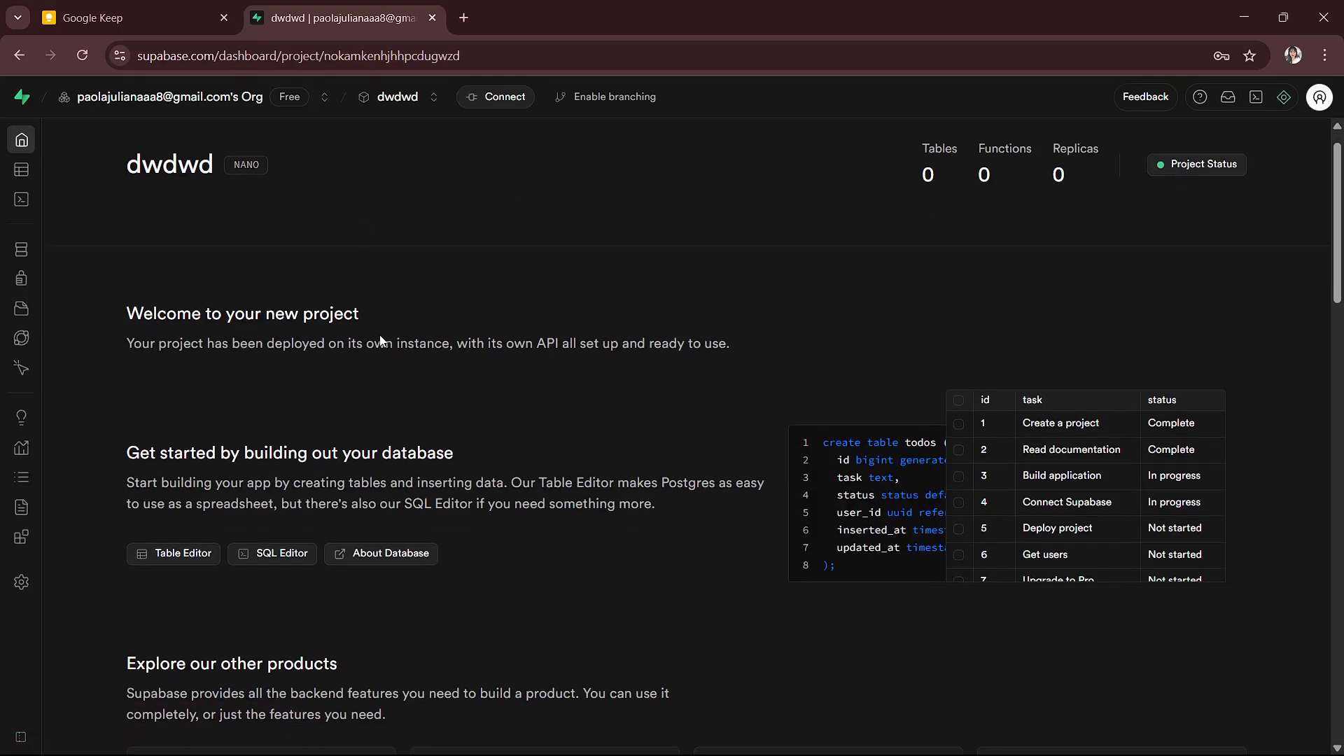
From the dwdwd project card, go to Explore Auth to reach the project's Authentication users page.
scroll("down", 3)
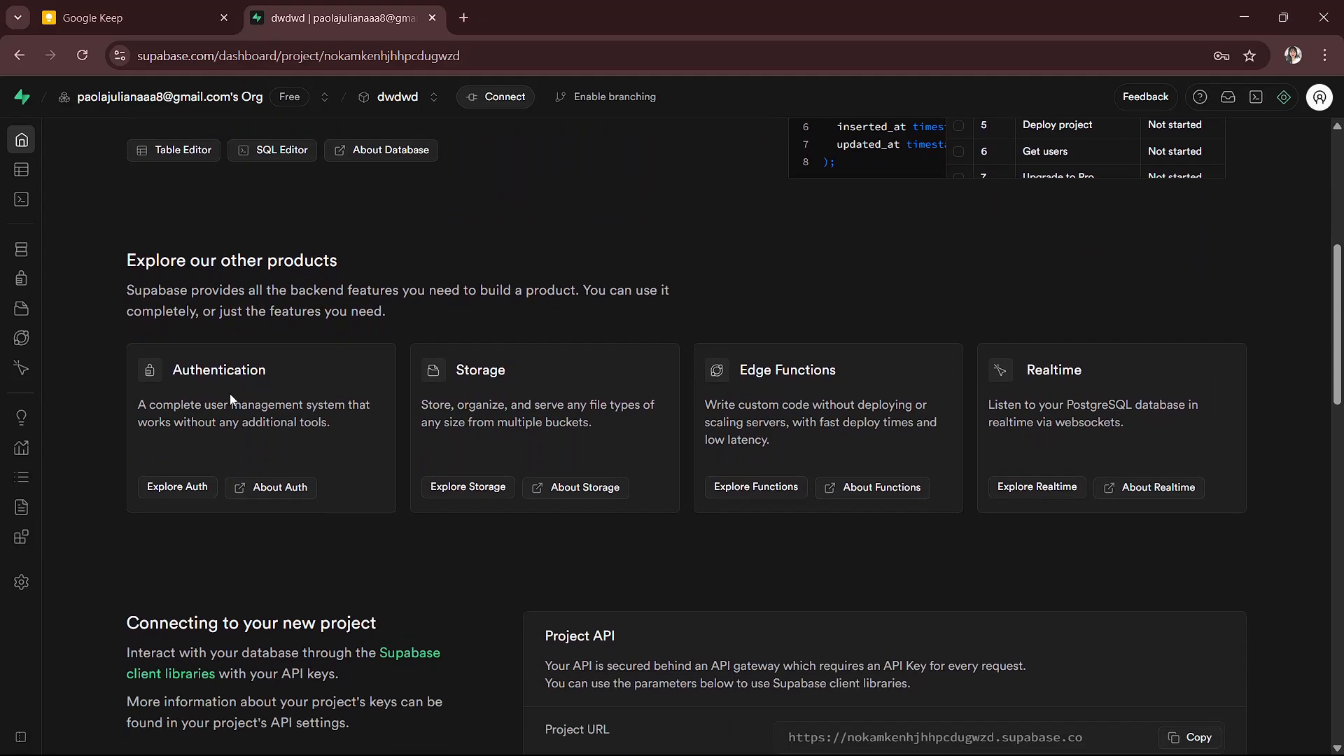
mouse_move(219, 476)
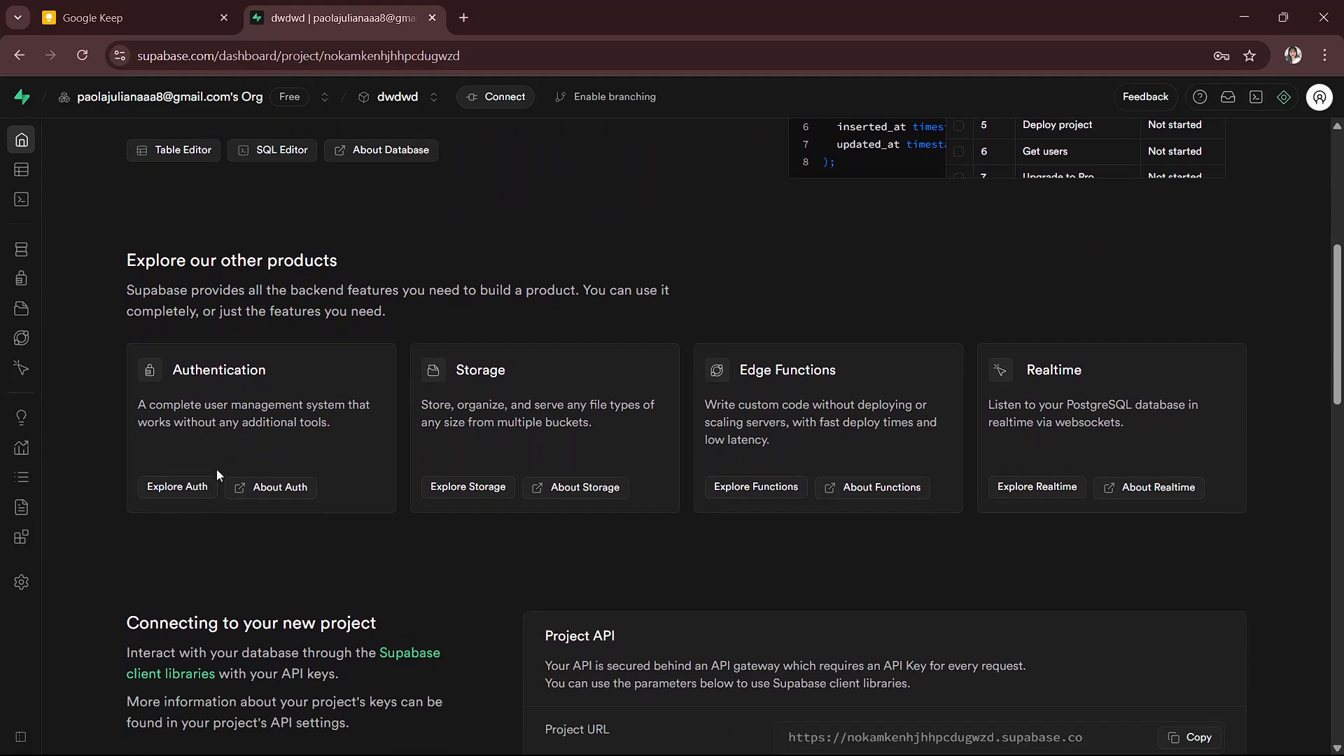
left_click(176, 487)
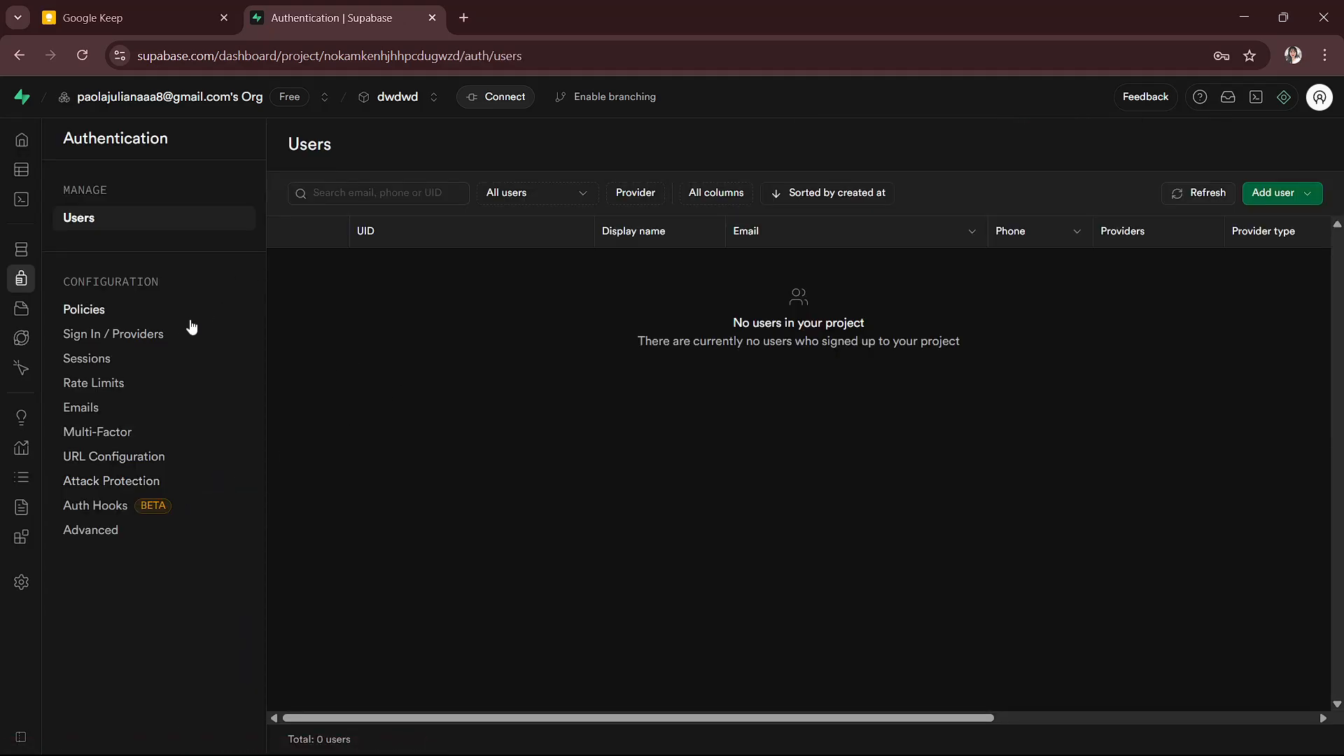
mouse_move(133, 333)
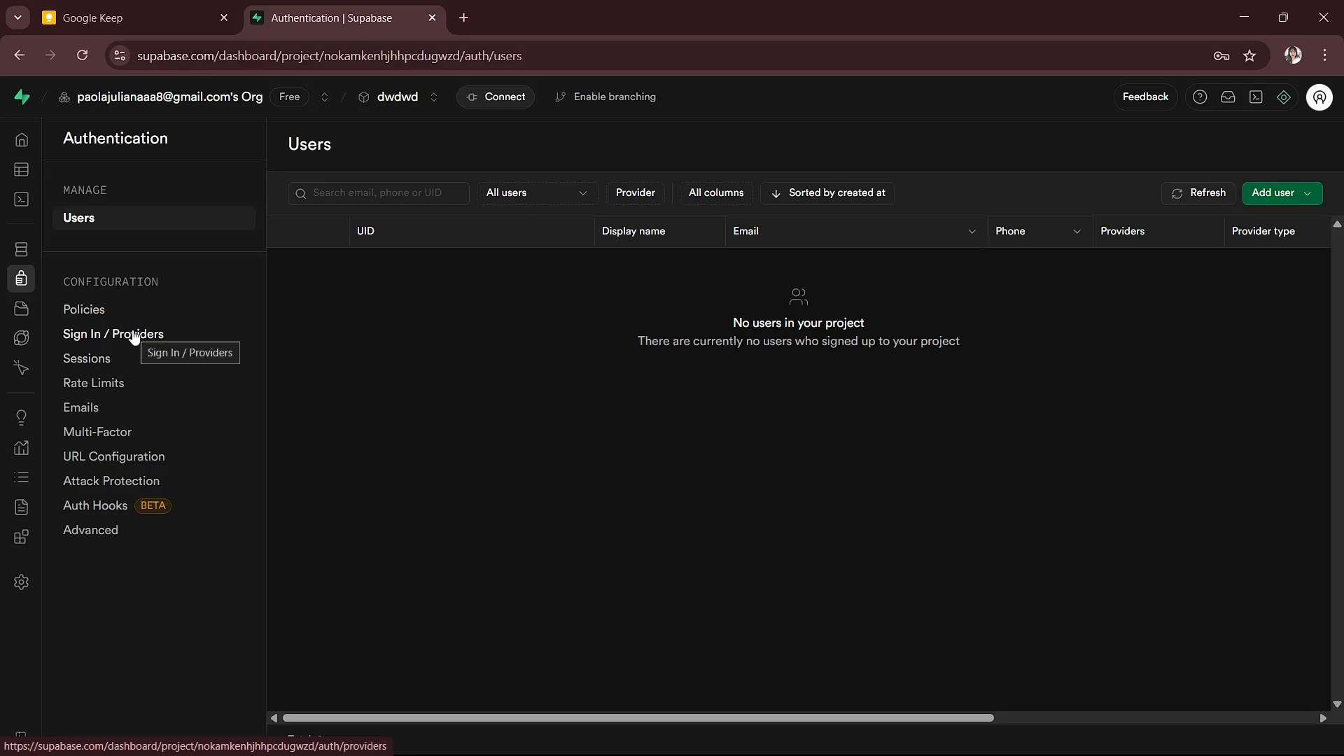
Go to Sign In / Providers and scroll the Auth Providers list down to Google.
left_click(112, 333)
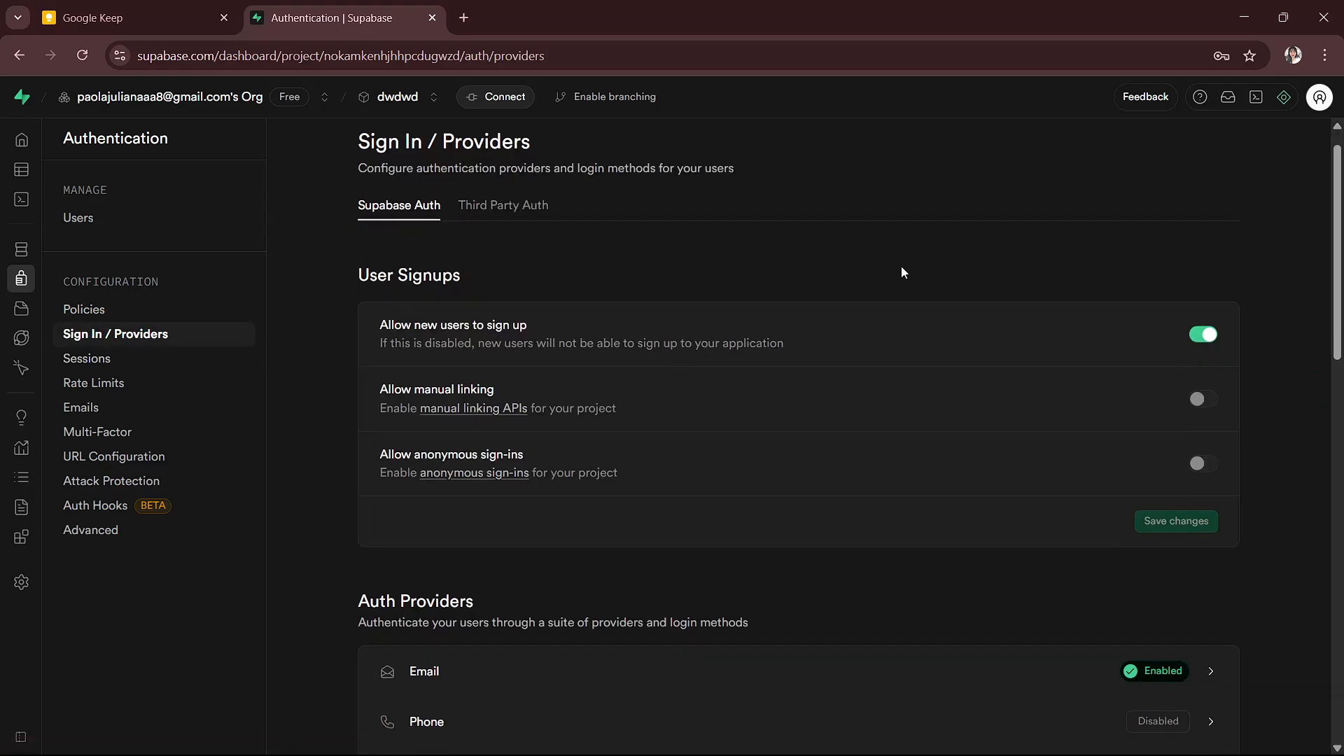
scroll("down", 3)
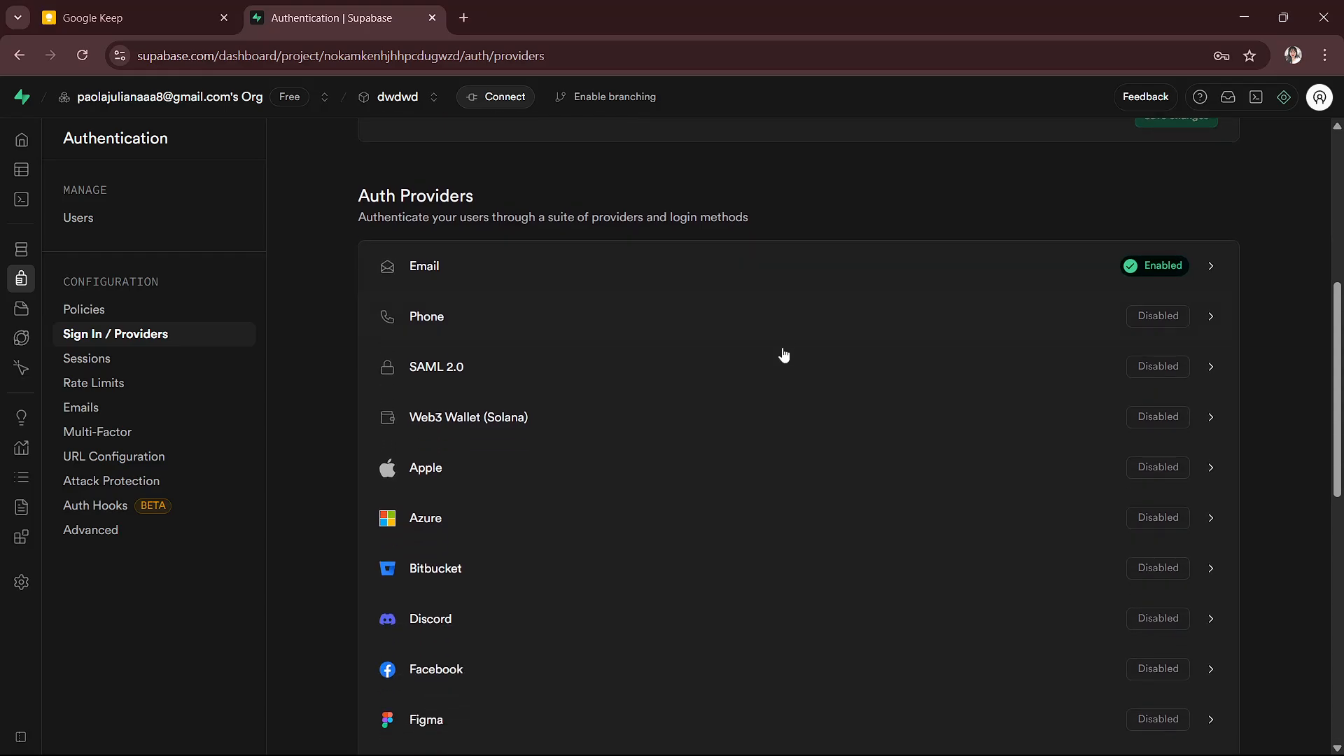
scroll("down", 3)
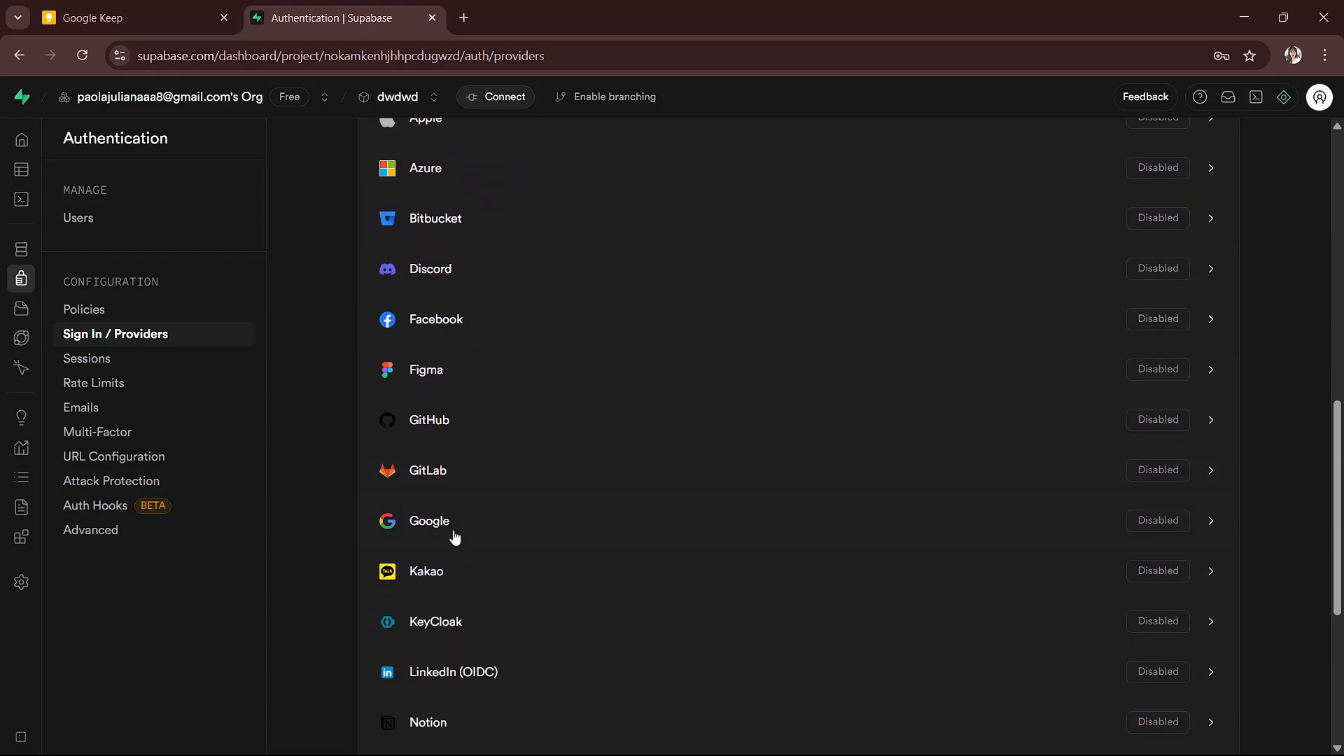
mouse_move(1146, 529)
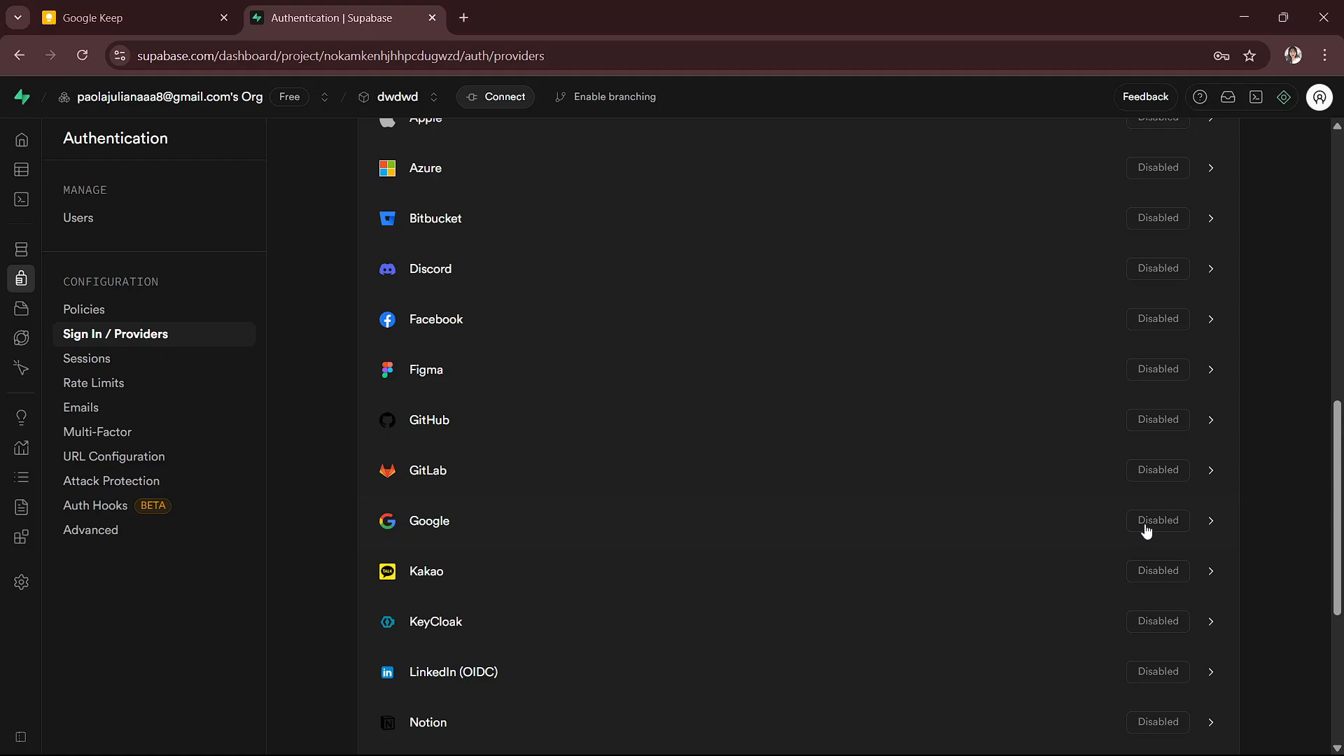
mouse_move(1147, 521)
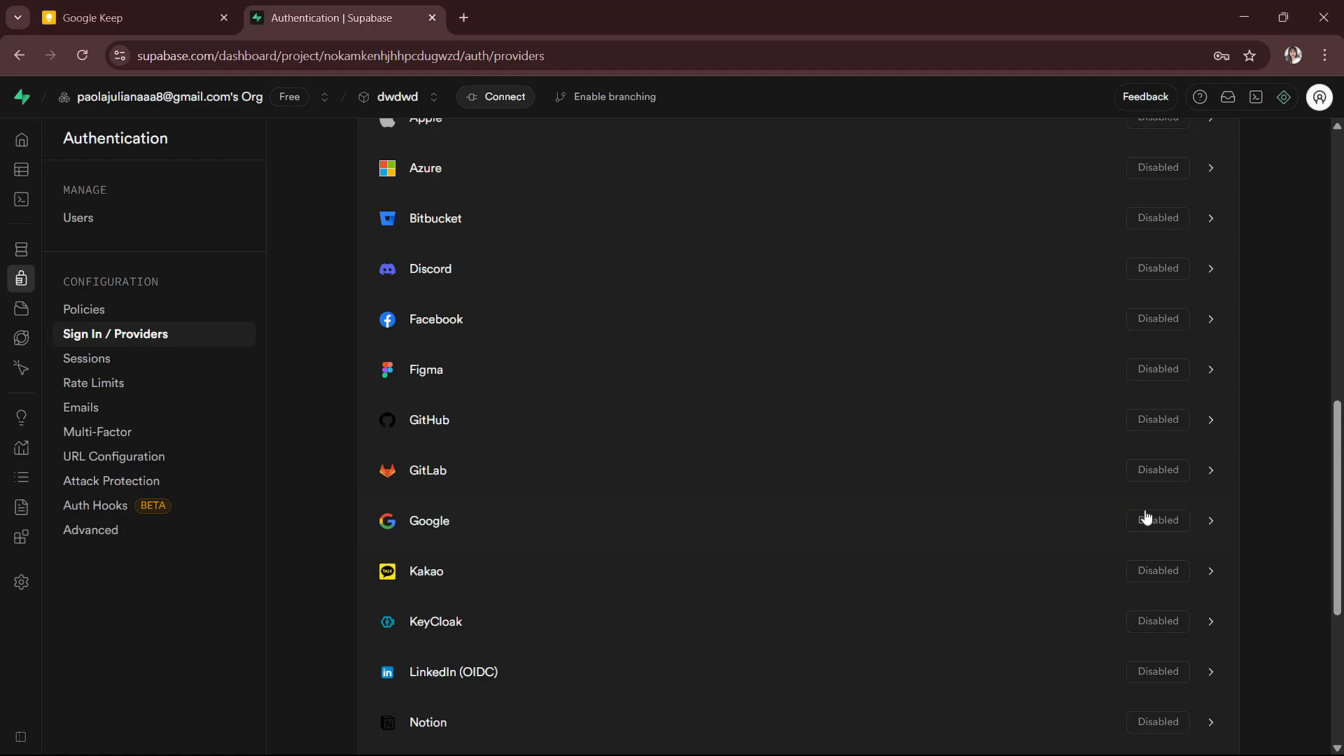